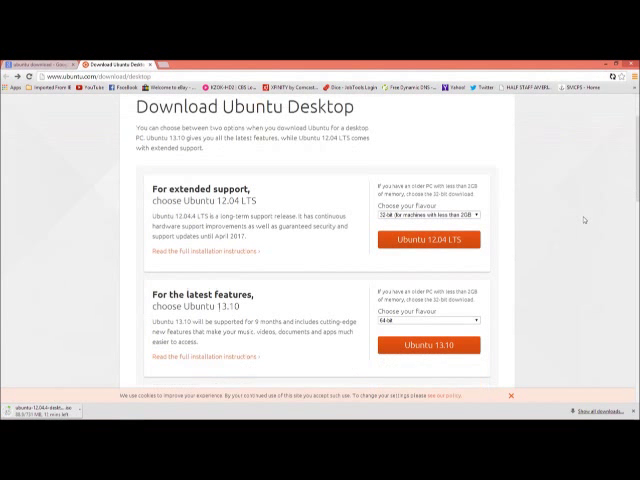
Scroll the download page and switch the Ubuntu 12.04 LTS flavour to 64-bit
scroll("down", 3)
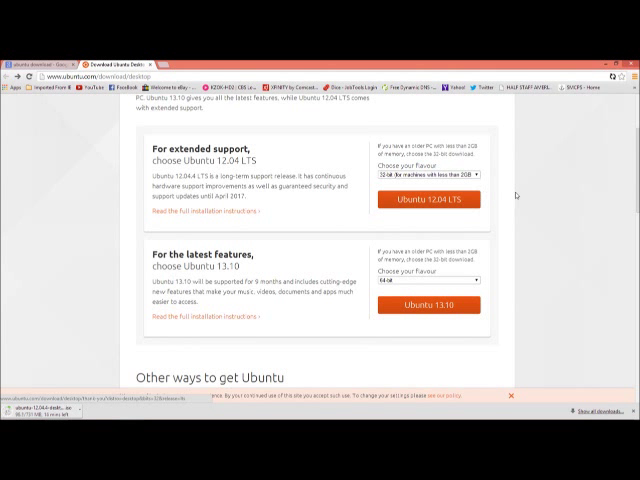
scroll("up", 3)
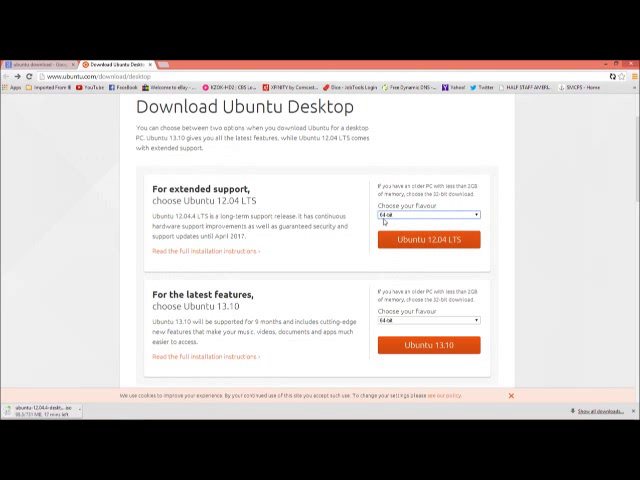
Choose '32 bit (for machines with less than 2GB)' and request the Ubuntu 12.04 LTS download
left_click(428, 212)
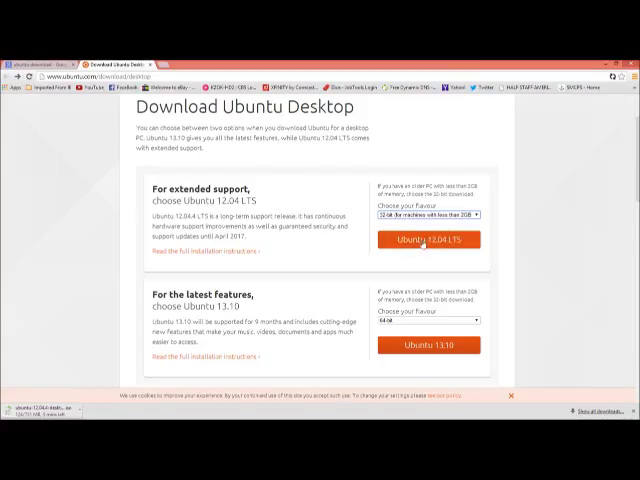
left_click(427, 239)
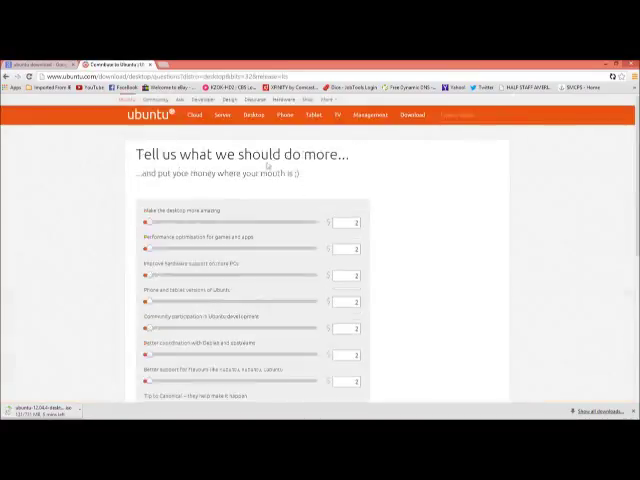
scroll("down", 3)
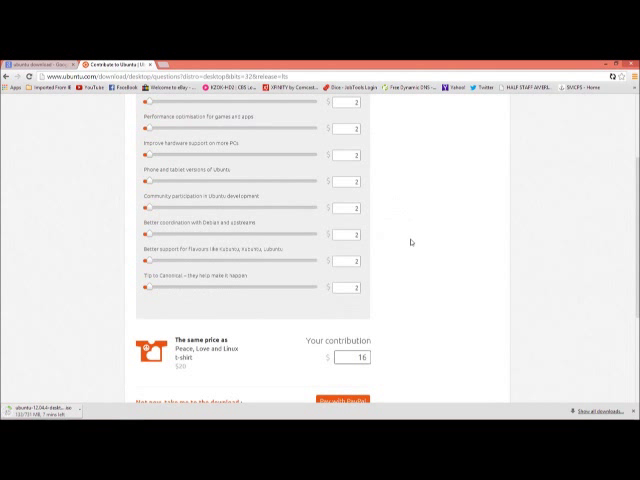
scroll("down", 3)
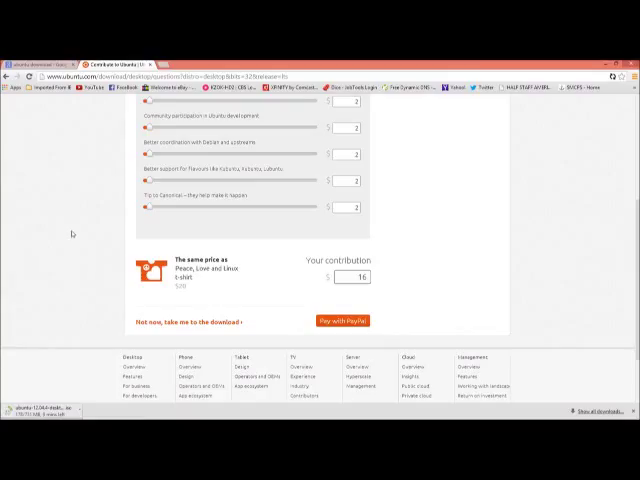
mouse_move(65, 340)
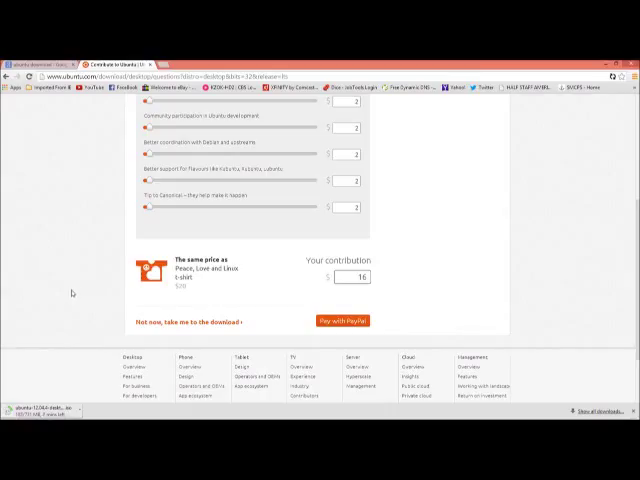
mouse_move(84, 290)
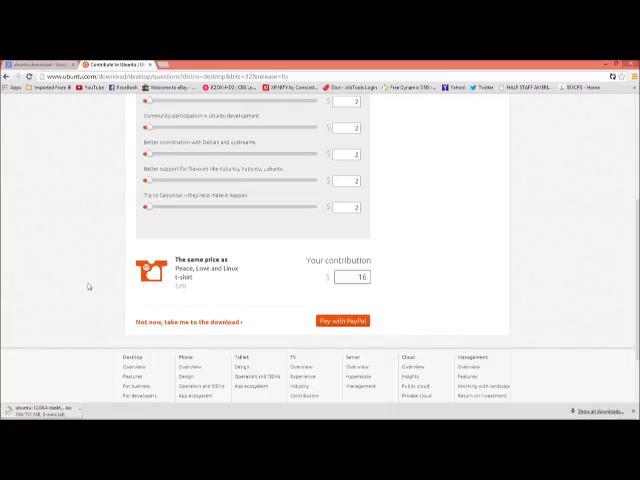
mouse_move(90, 284)
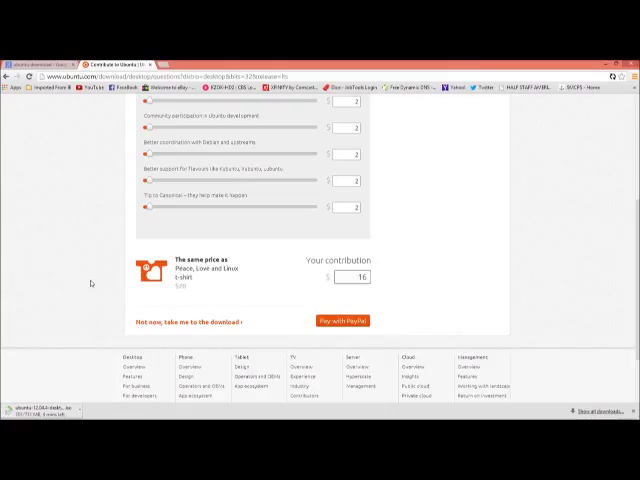
mouse_move(80, 287)
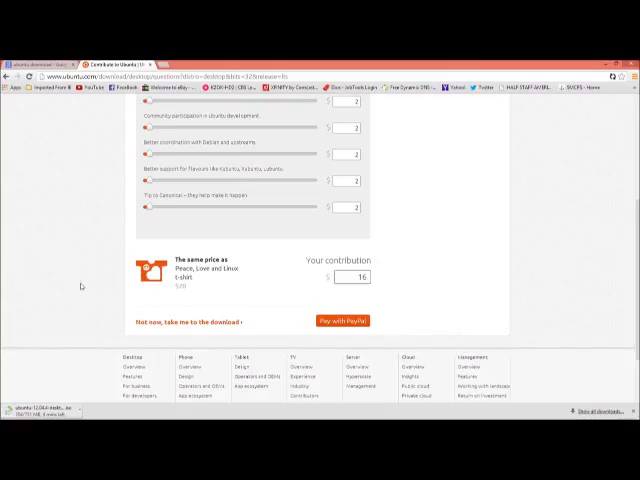
mouse_move(88, 322)
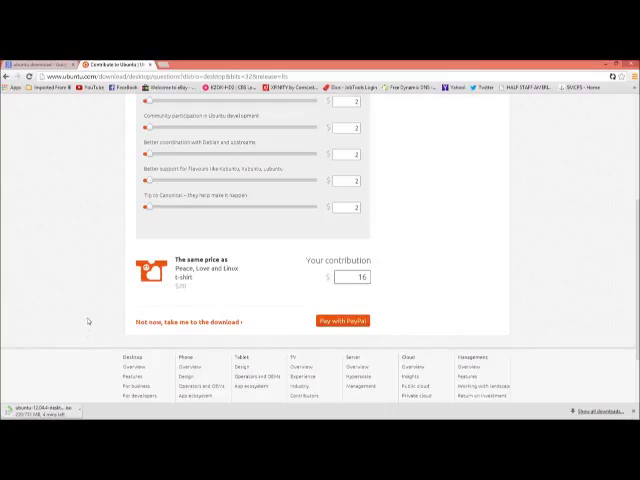
mouse_move(82, 320)
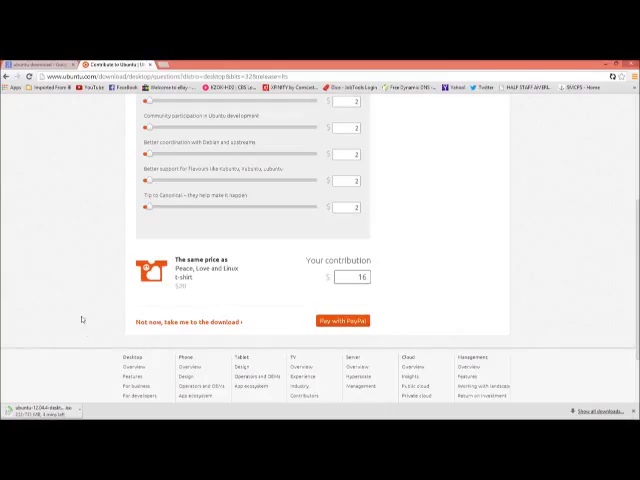